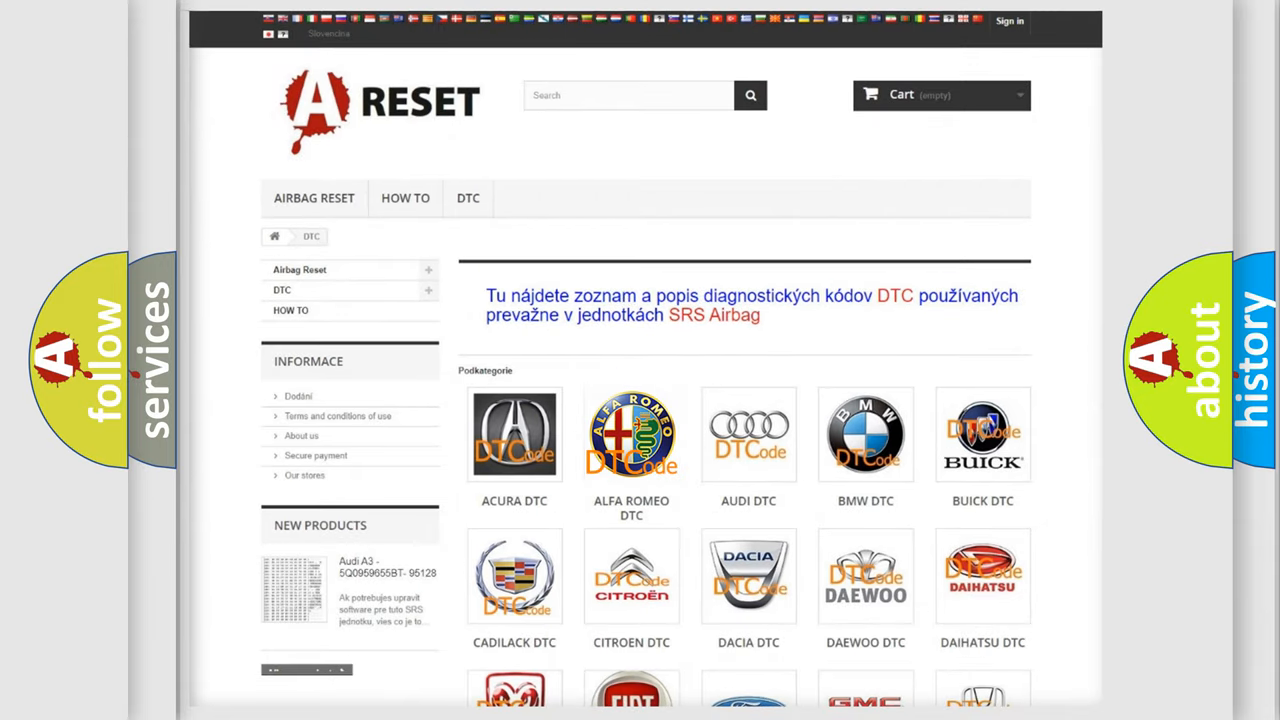
- Browse the Alfa Romeo DTC list through its B, C and P airbag codes and return to the top
click(632, 432)
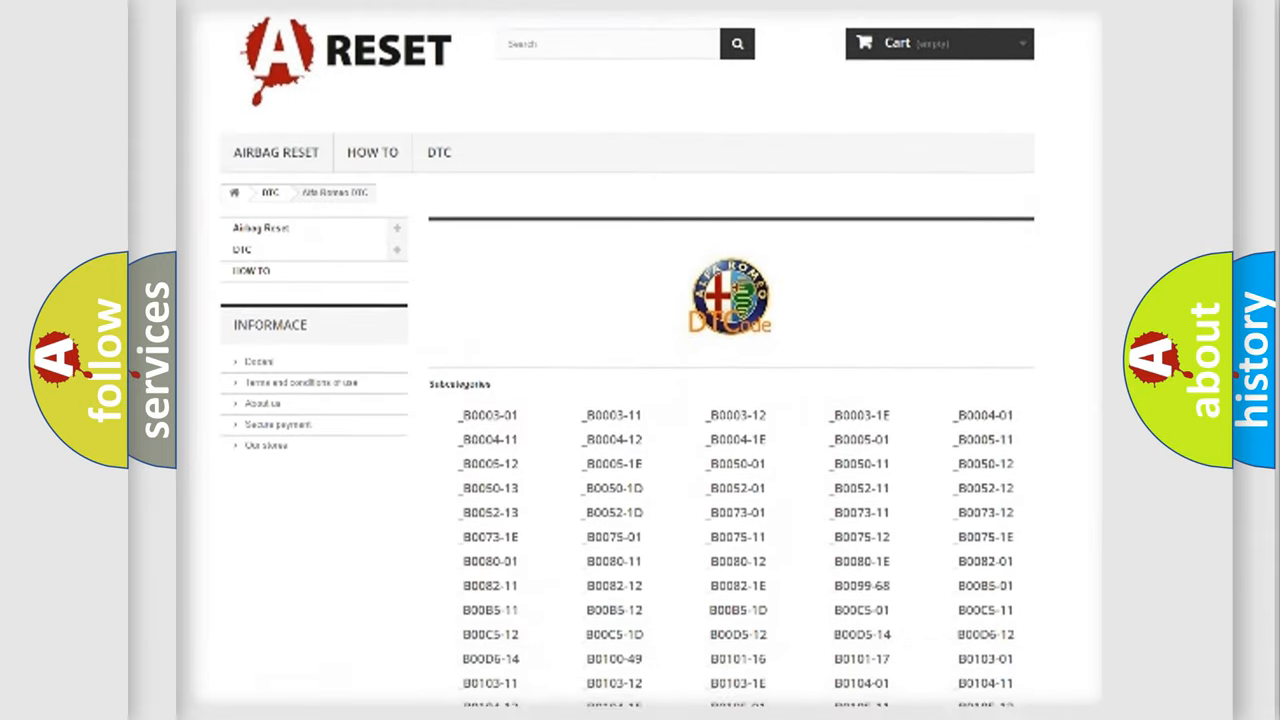
scroll(down, 3)
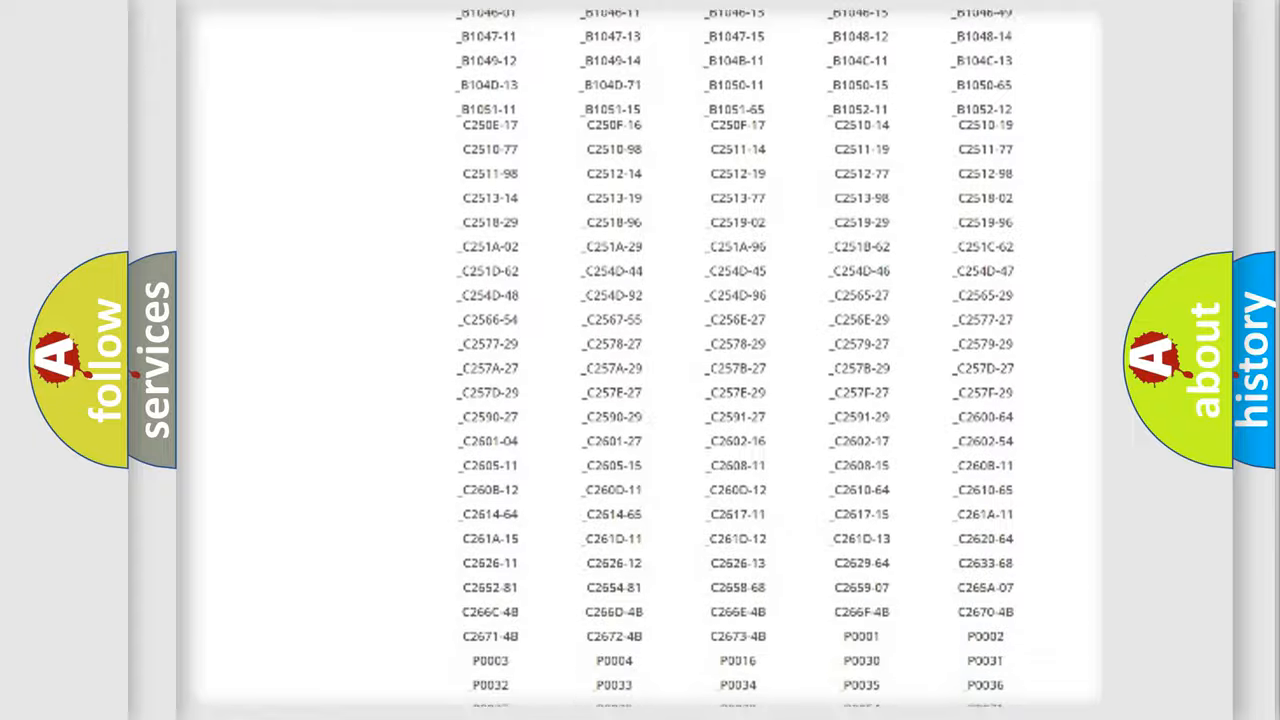
scroll(up, 3)
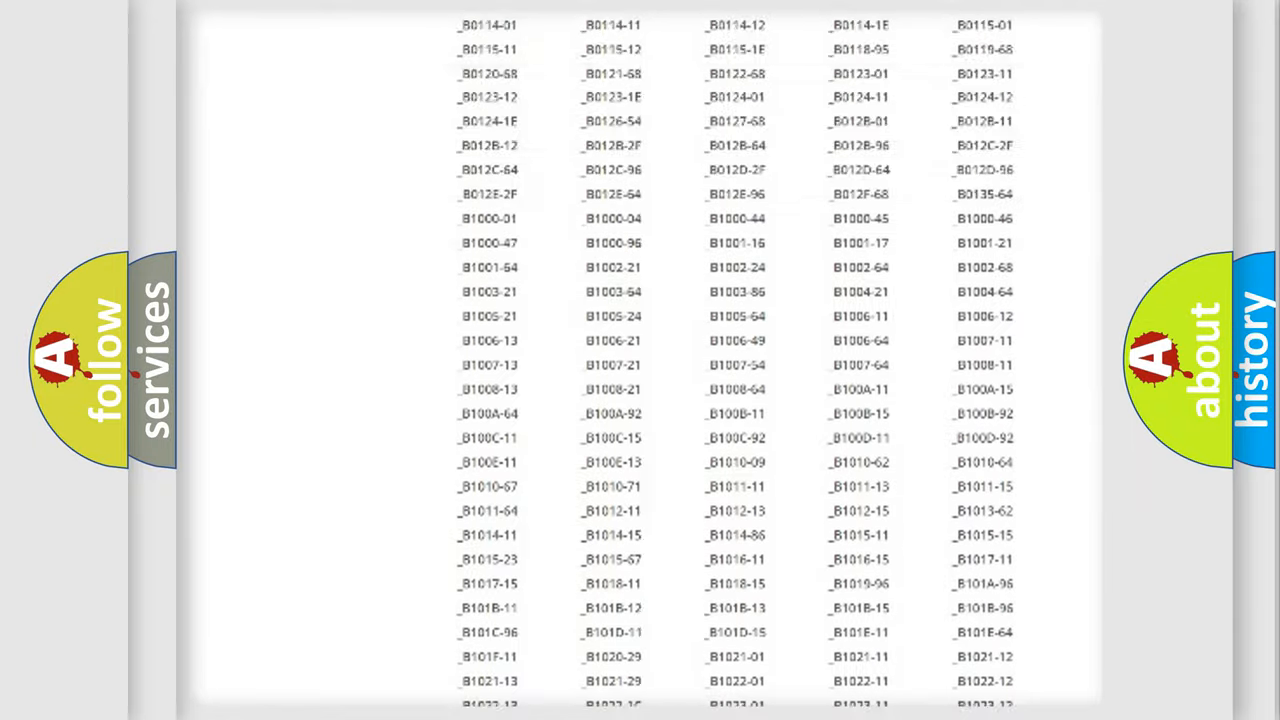
scroll(up, 3)
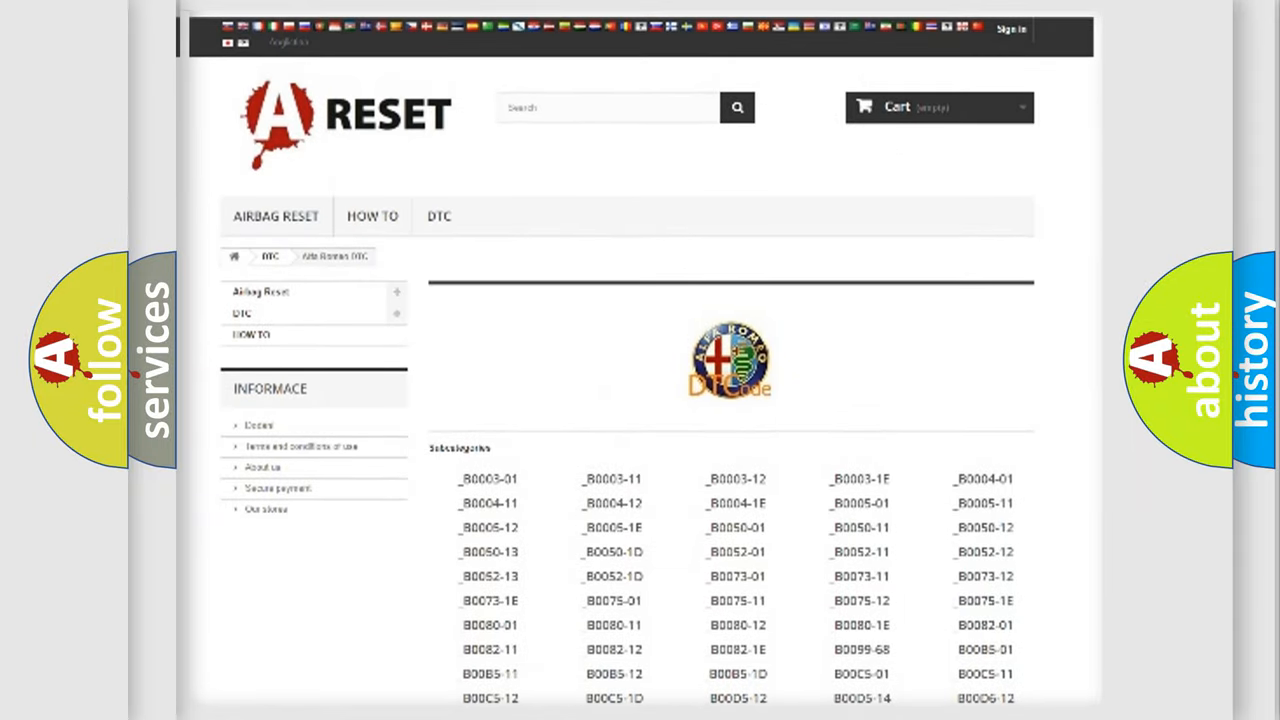